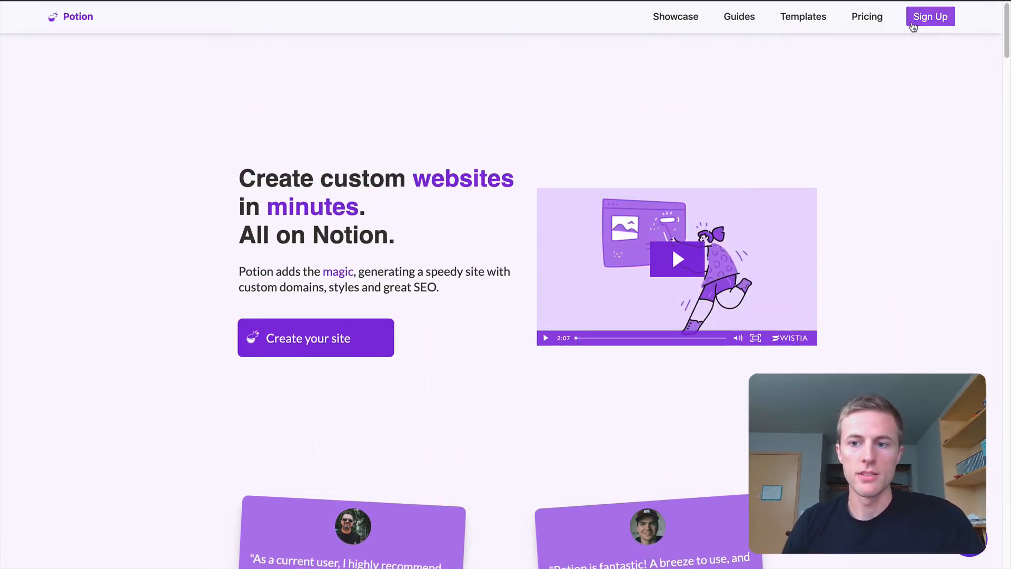
{"action": "mouse_move", "coordinate": [233, 55]}
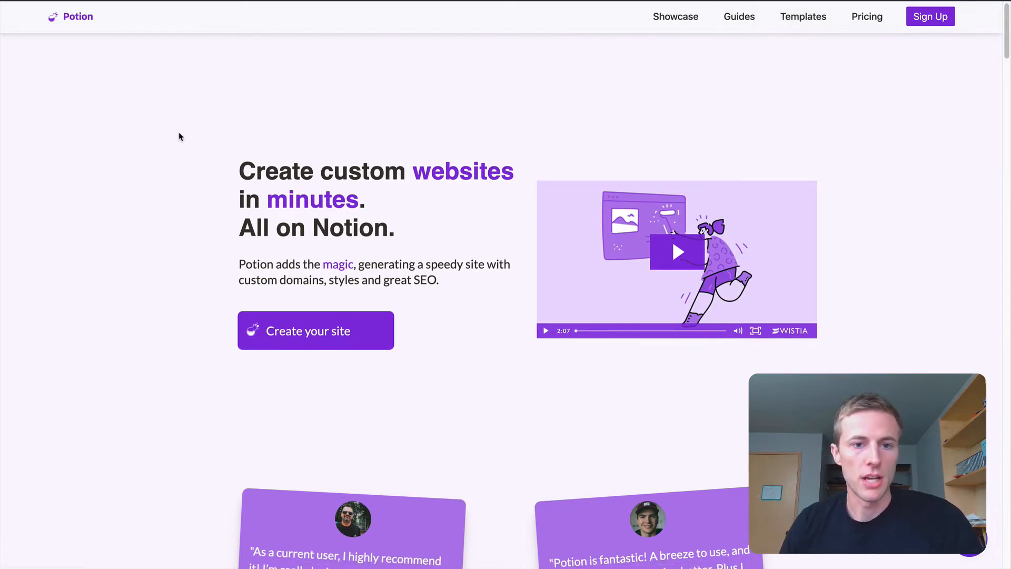
- Scroll through the Potion homepage and go to the Templates page
{"action": "scroll", "scroll_direction": "down", "scroll_amount": 3}
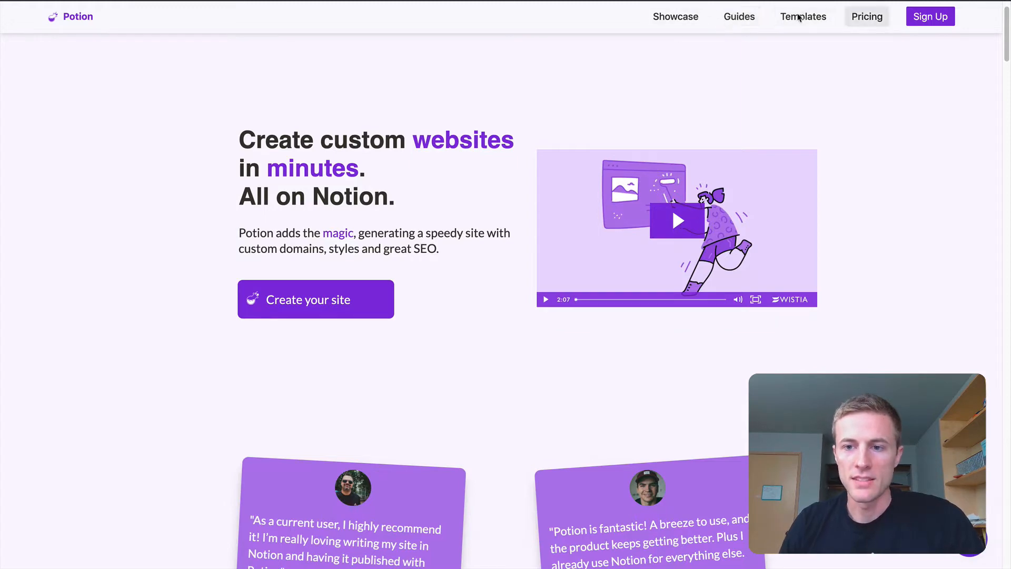
{"action": "scroll", "scroll_direction": "down", "scroll_amount": 3}
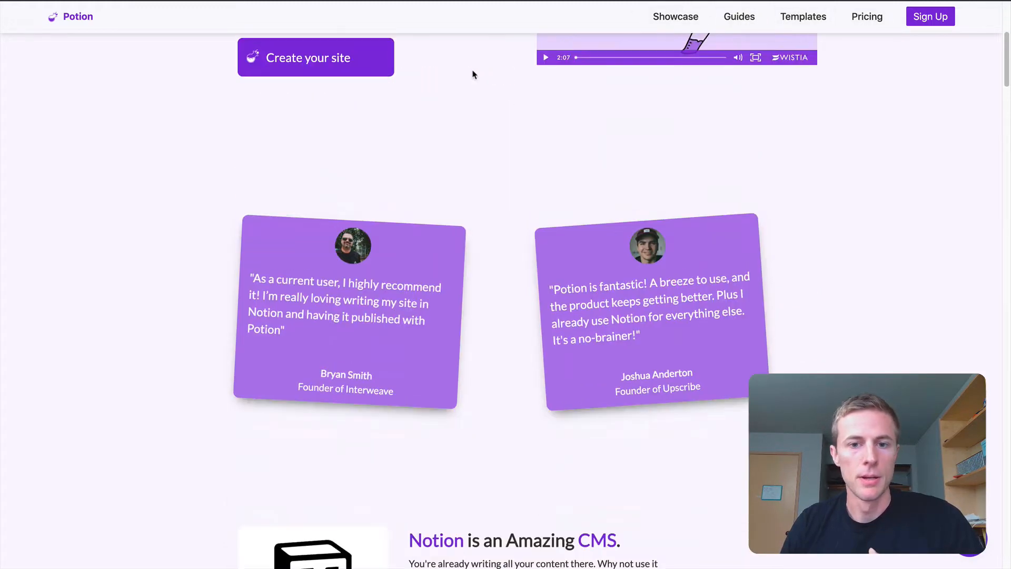
{"action": "scroll", "scroll_direction": "down", "scroll_amount": 3}
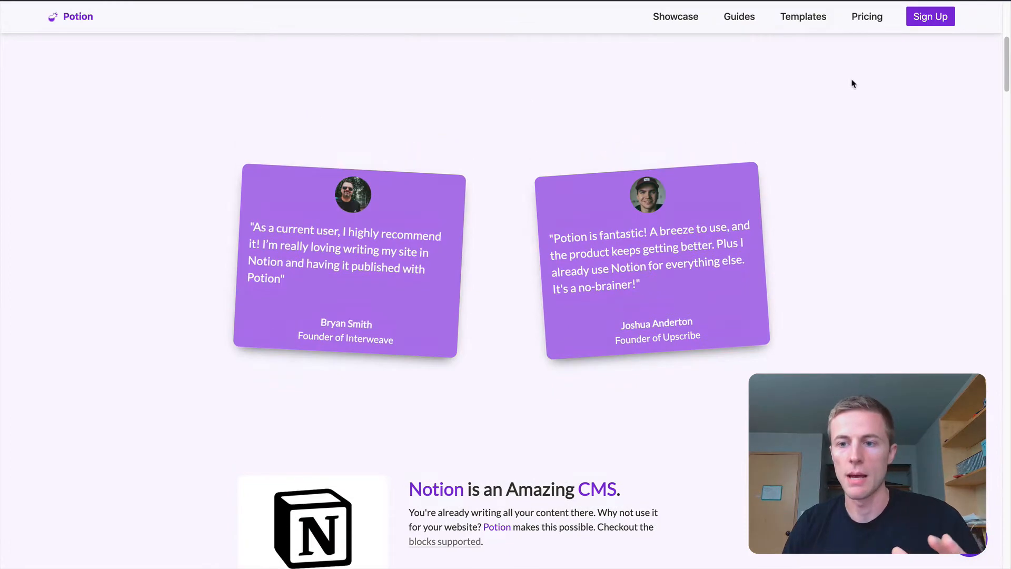
{"action": "scroll", "scroll_direction": "up", "scroll_amount": 3}
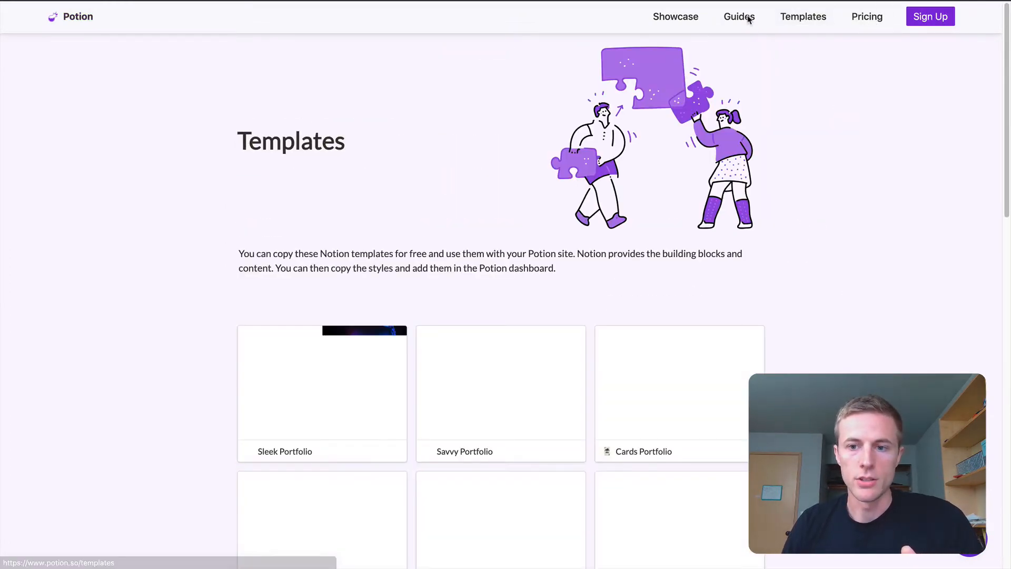
{"action": "left_click", "coordinate": [676, 16]}
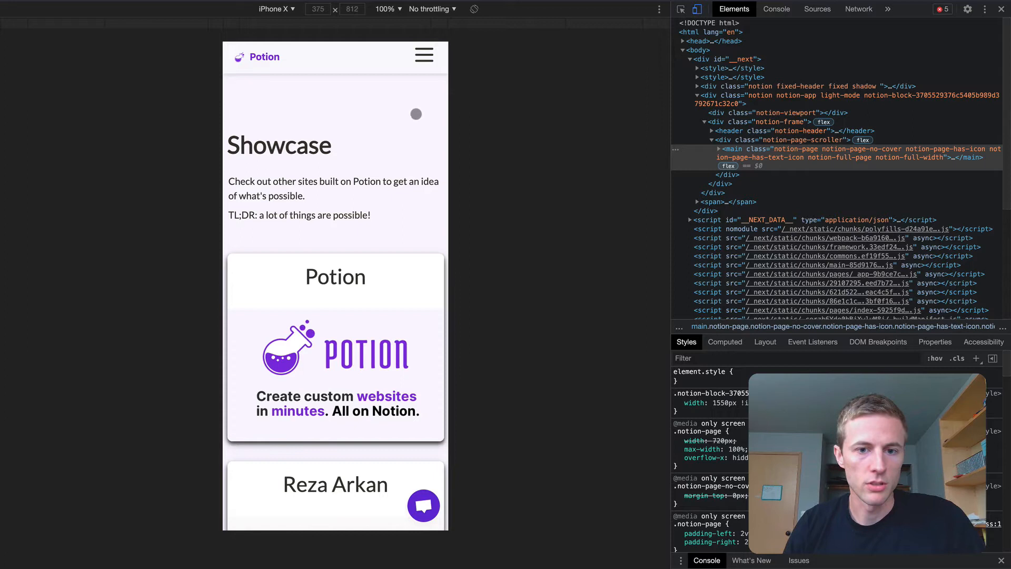
{"action": "left_click", "coordinate": [423, 54]}
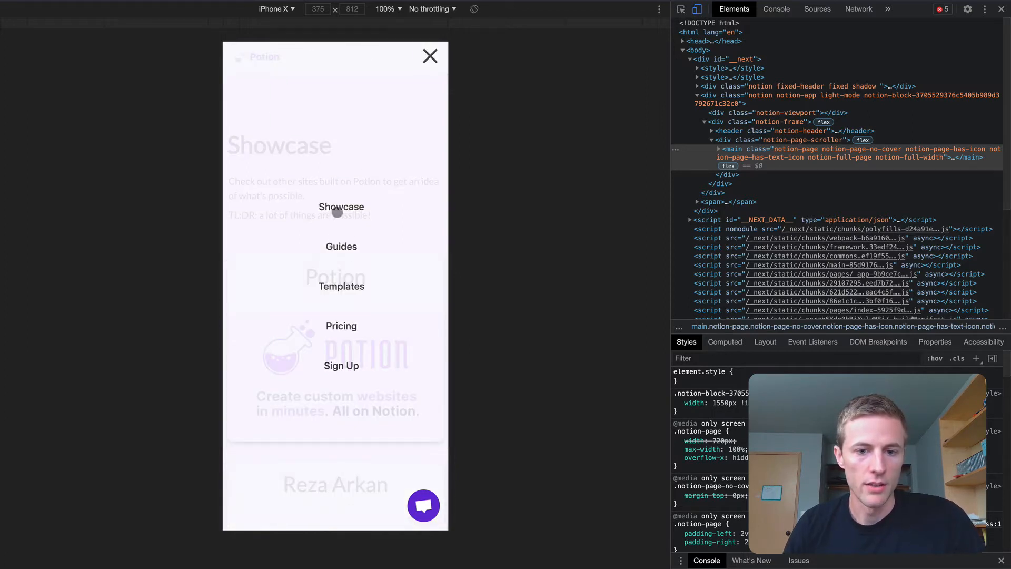
{"action": "left_click", "coordinate": [430, 56]}
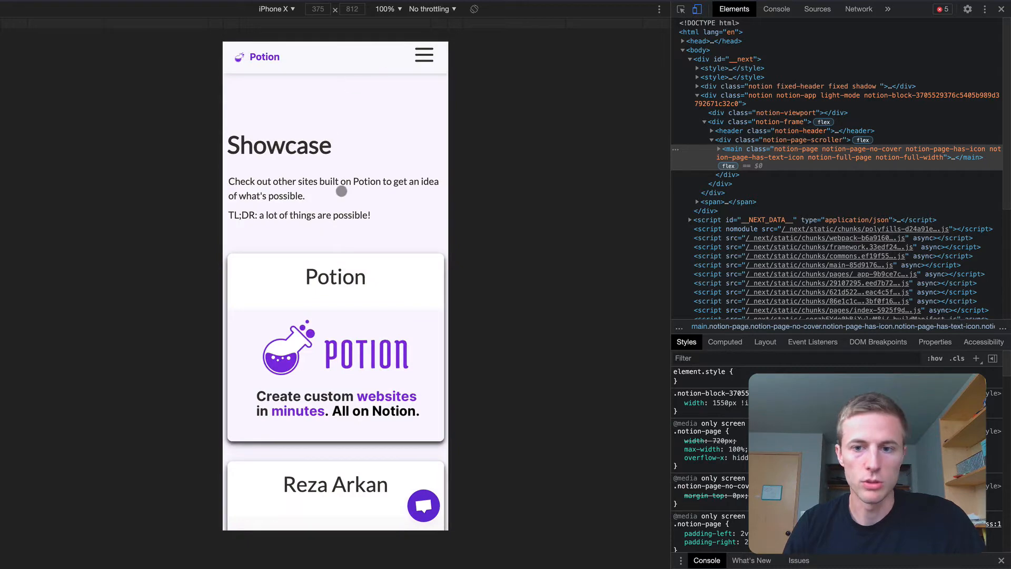
{"action": "mouse_move", "coordinate": [428, 189]}
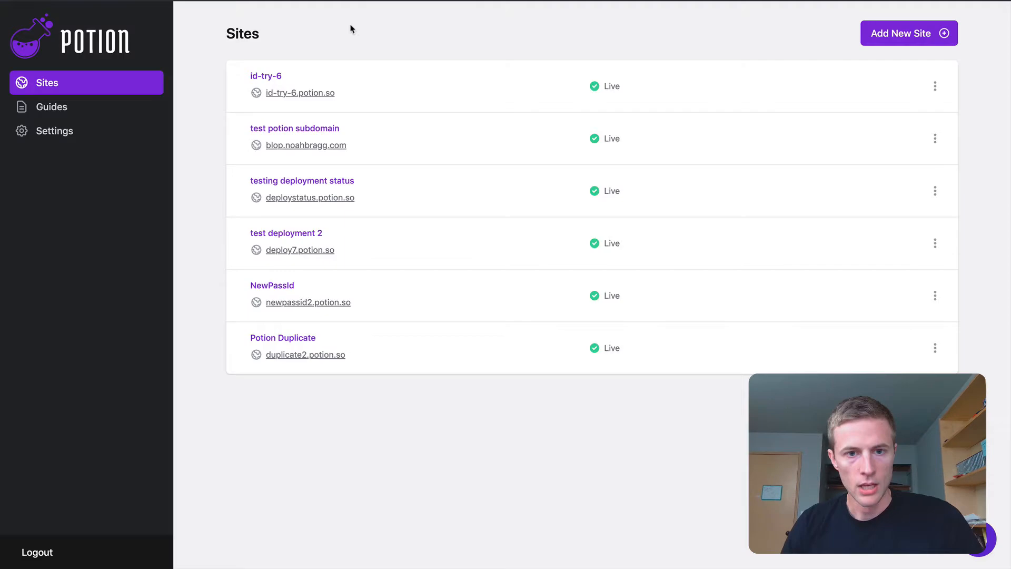
{"action": "mouse_move", "coordinate": [269, 371]}
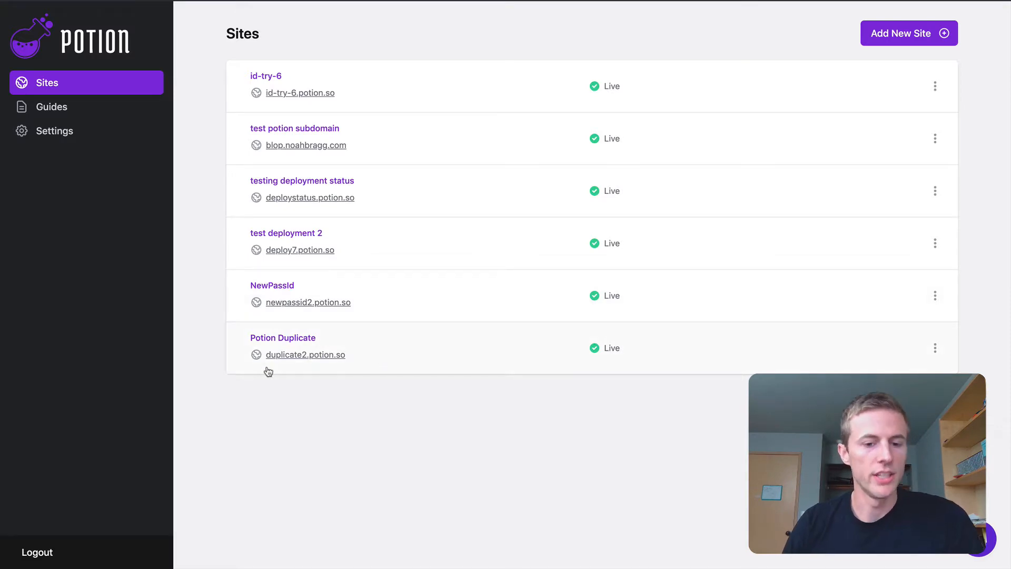
- Open the Potion Duplicate site from the dashboard and launch its Live Editor
{"action": "left_click", "coordinate": [283, 338]}
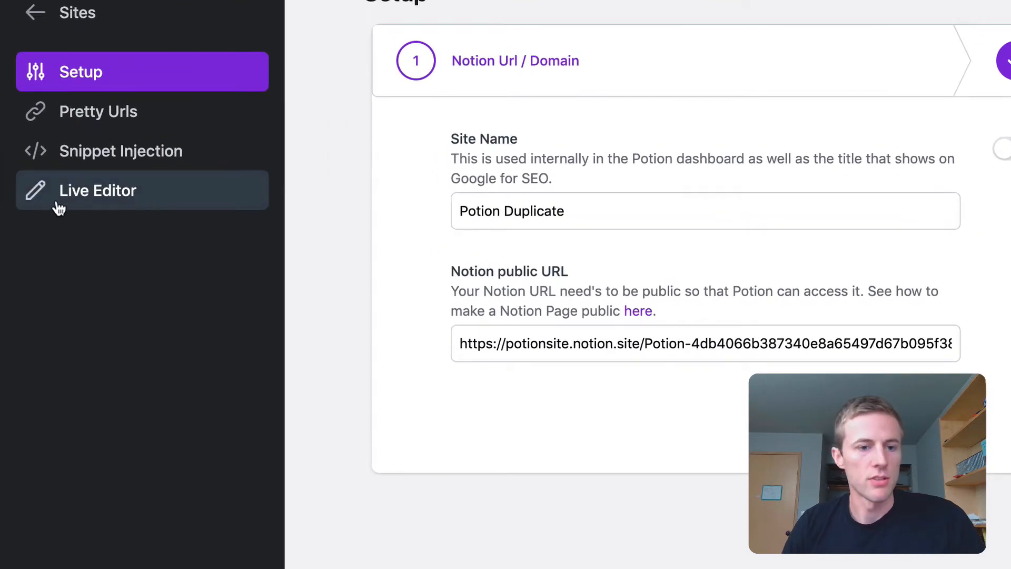
{"action": "left_click", "coordinate": [97, 190]}
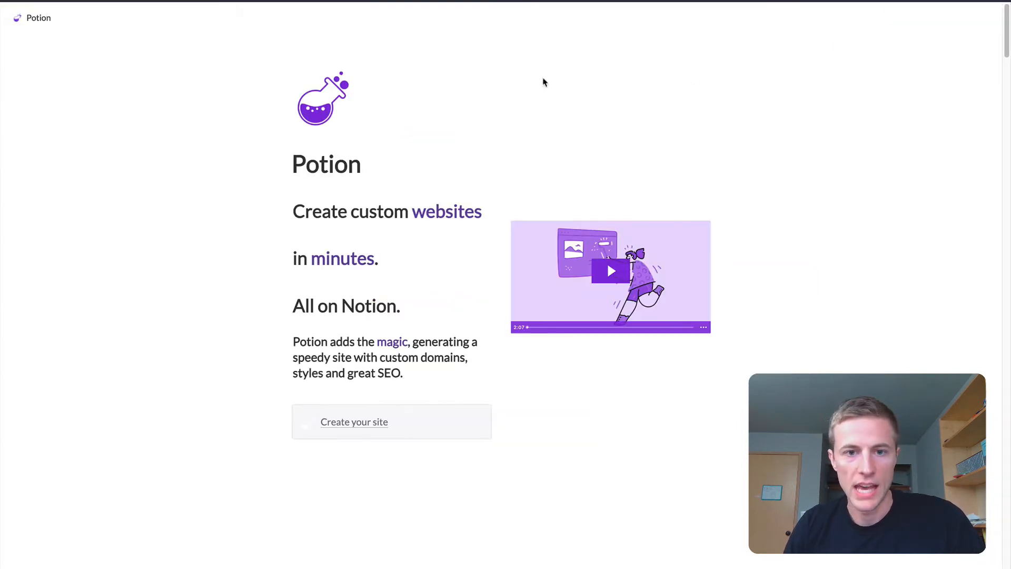
{"action": "mouse_move", "coordinate": [477, 255]}
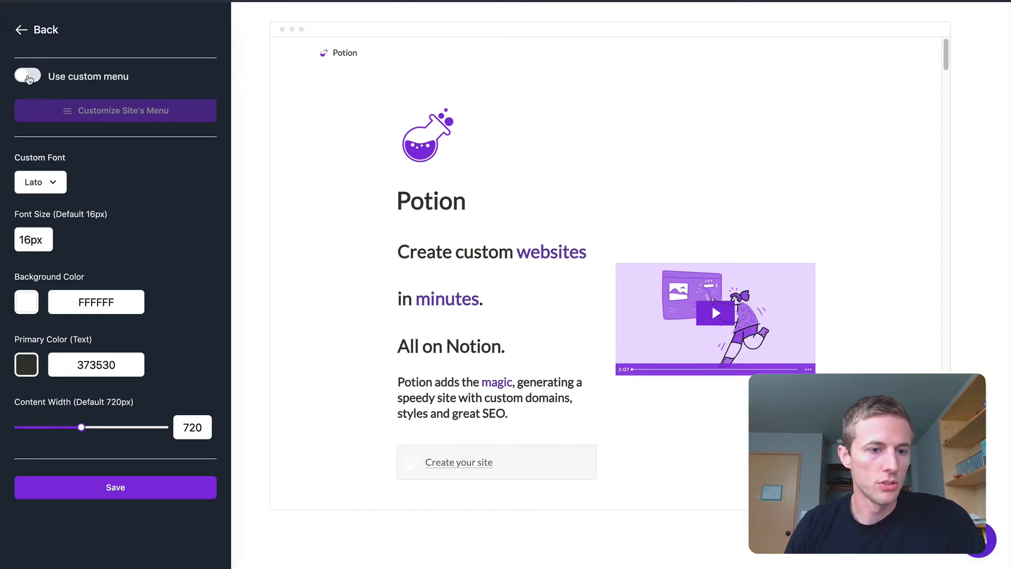
- Enable the custom header menu and open the site's menu customization panel
{"action": "left_click", "coordinate": [26, 76]}
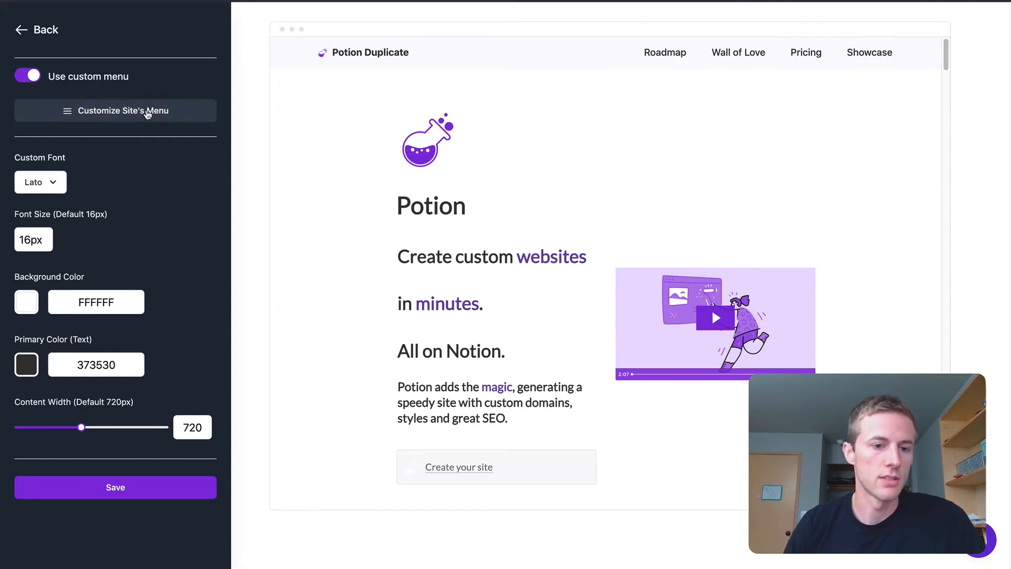
{"action": "left_click", "coordinate": [123, 111]}
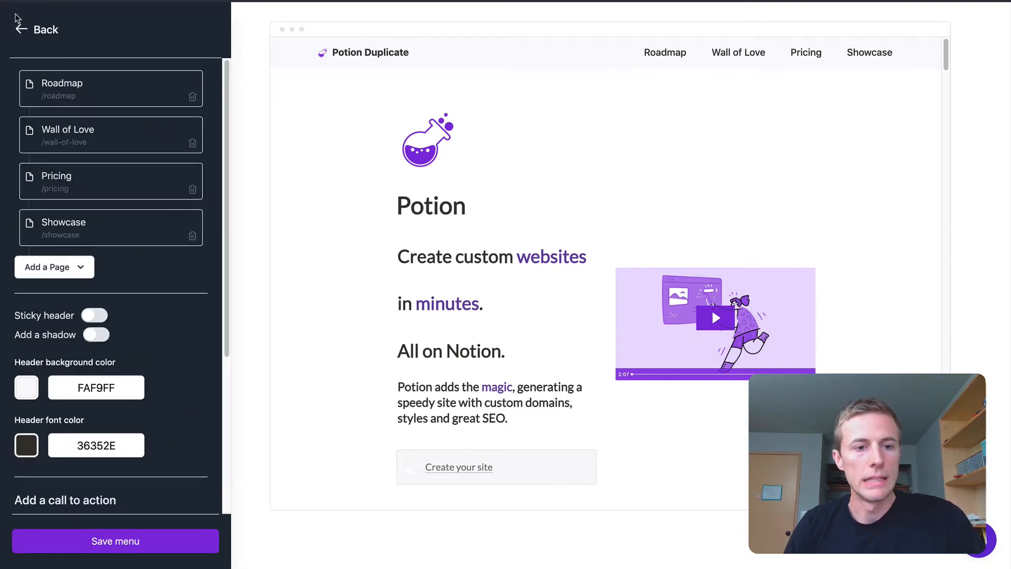
{"action": "mouse_move", "coordinate": [599, 176]}
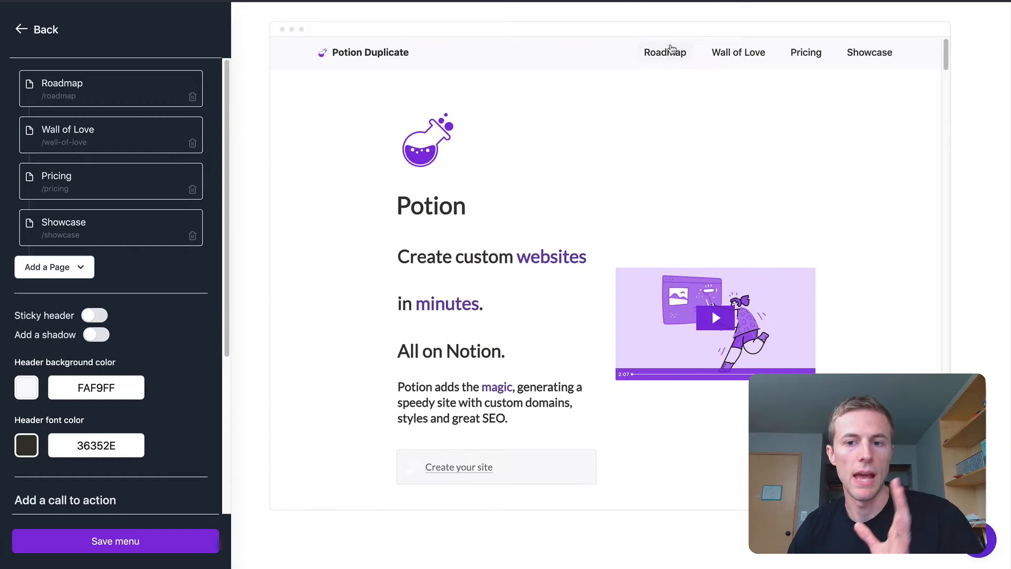
{"action": "mouse_move", "coordinate": [243, 209]}
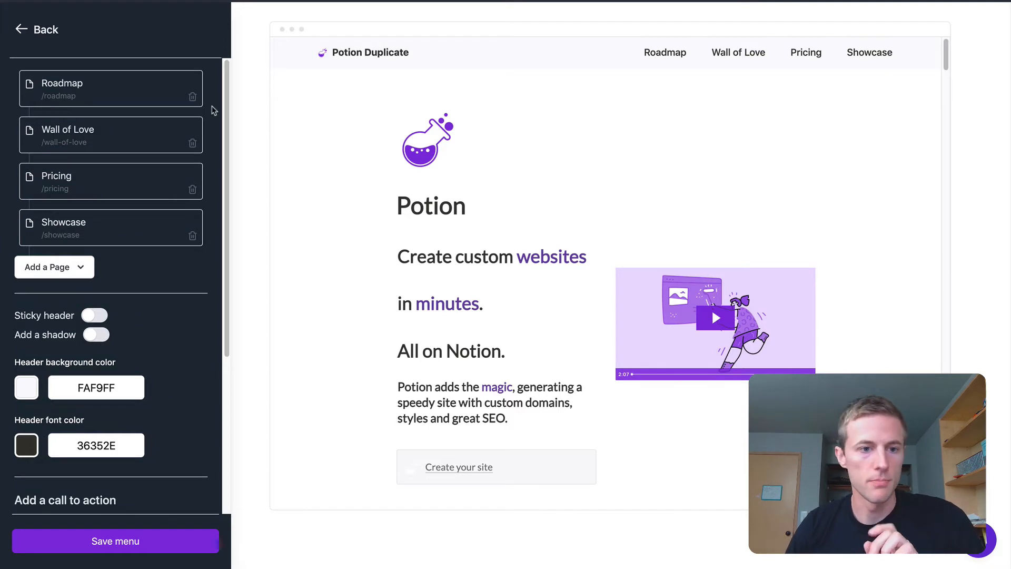
{"action": "mouse_move", "coordinate": [105, 163]}
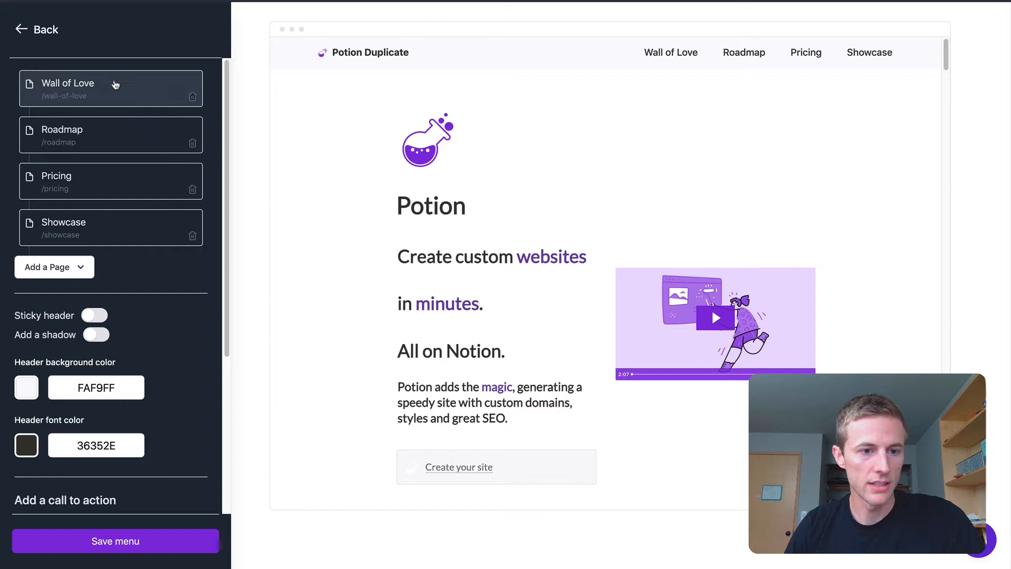
- Drag Wall of Love above Roadmap, then browse the Add a Page list
{"action": "left_click_drag", "start_coordinate": [111, 135], "coordinate": [111, 180]}
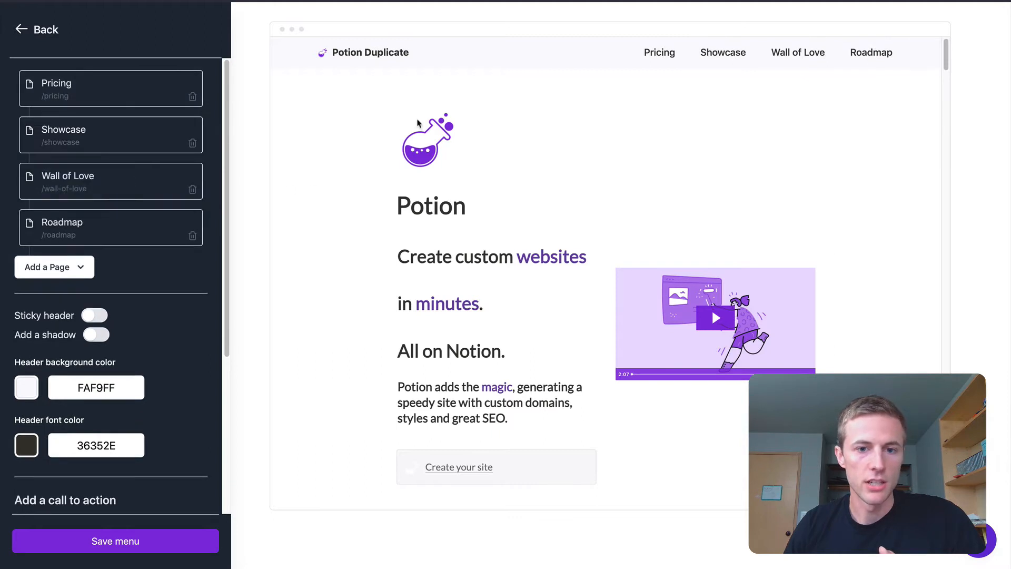
{"action": "left_click", "coordinate": [54, 267]}
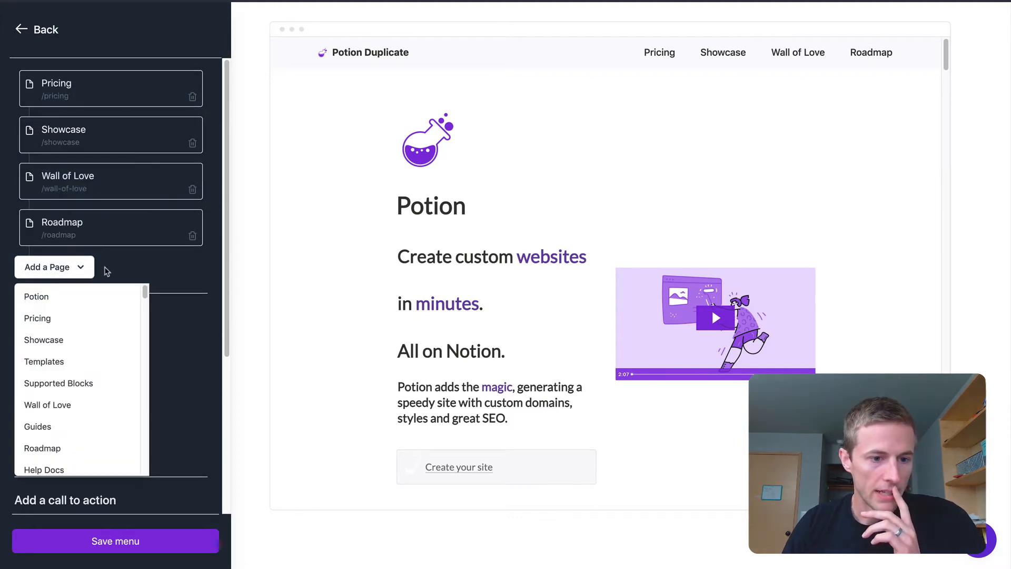
{"action": "mouse_move", "coordinate": [75, 324]}
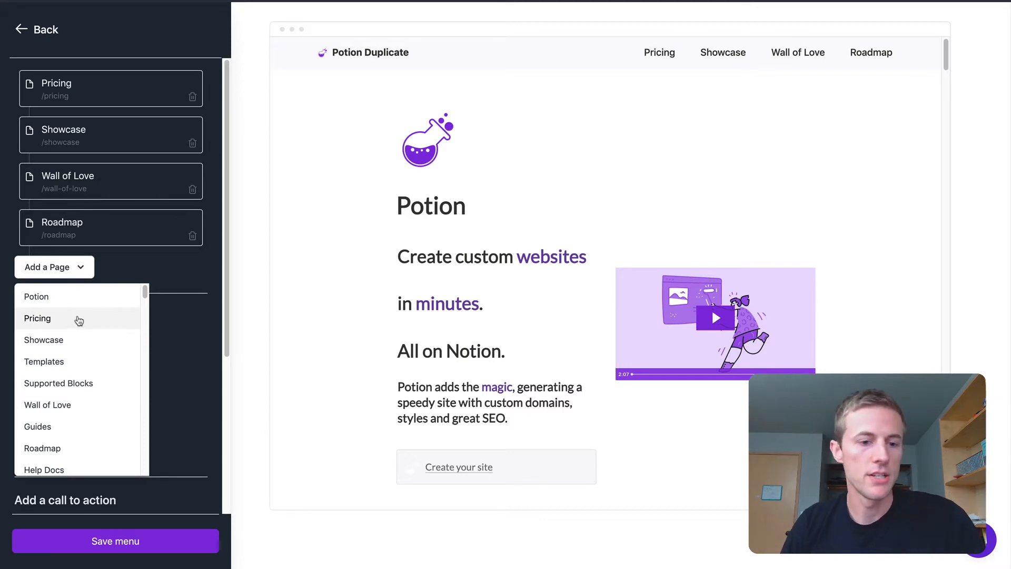
{"action": "scroll", "scroll_direction": "down", "scroll_amount": 3}
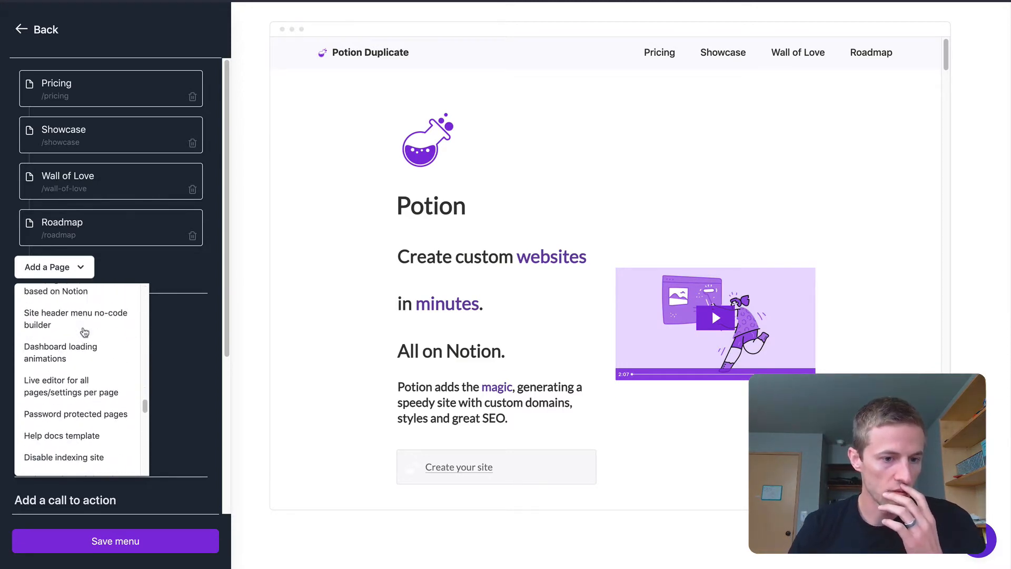
{"action": "scroll", "scroll_direction": "down", "scroll_amount": 3}
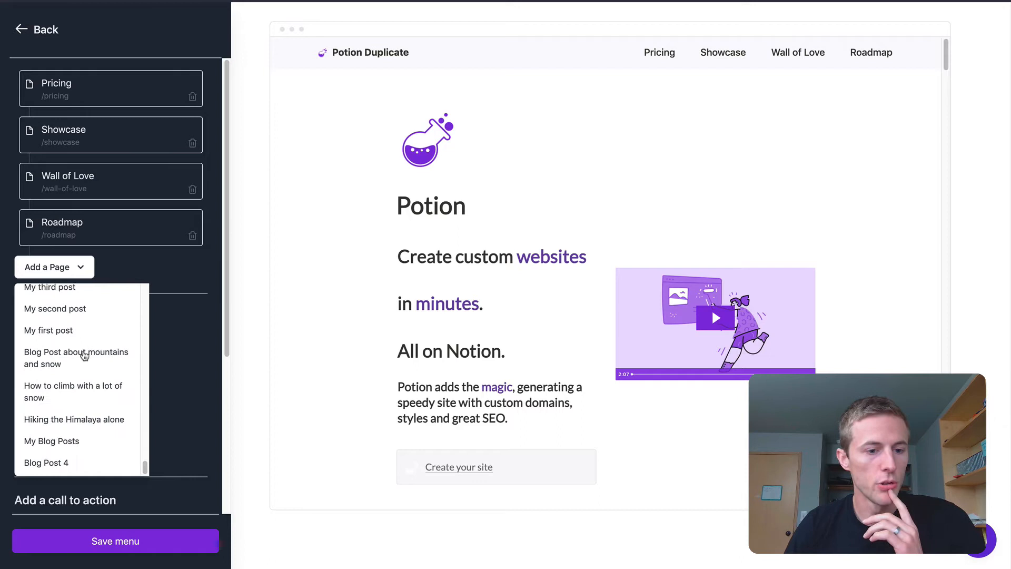
{"action": "scroll", "scroll_direction": "down", "scroll_amount": 3}
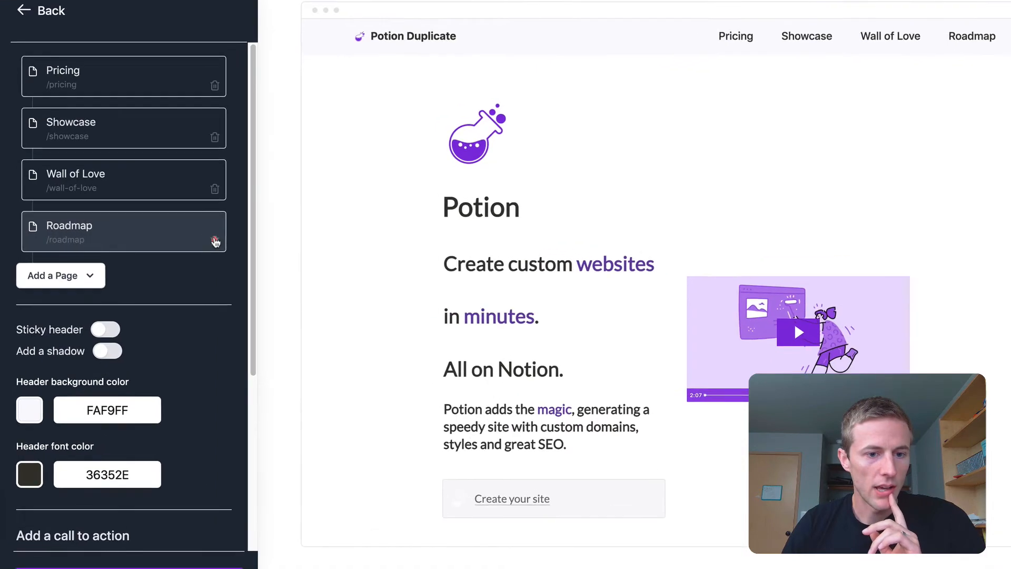
- Delete Roadmap from the menu and add Templates from the Add a Page list
{"action": "left_click", "coordinate": [214, 240]}
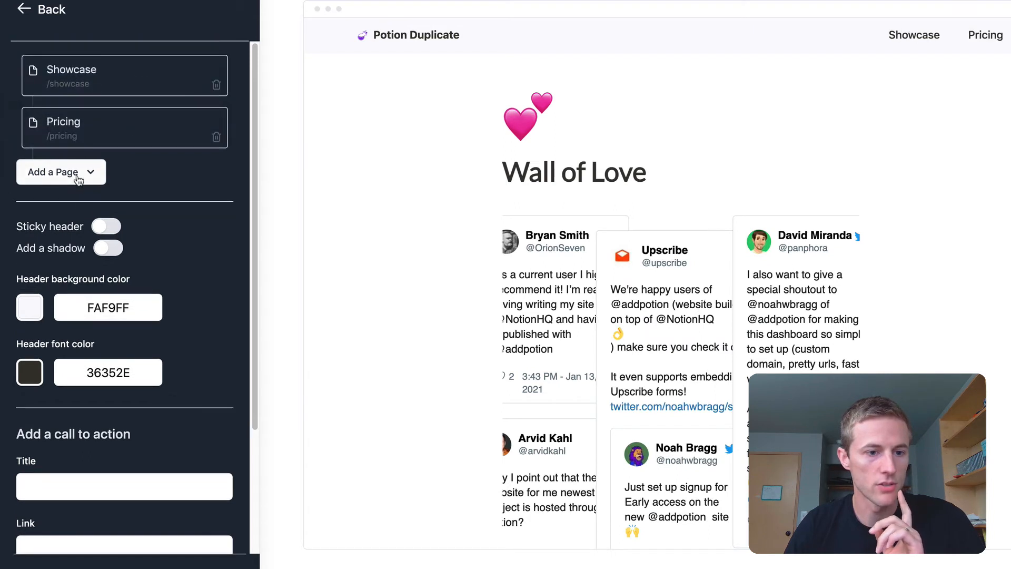
{"action": "left_click", "coordinate": [59, 172]}
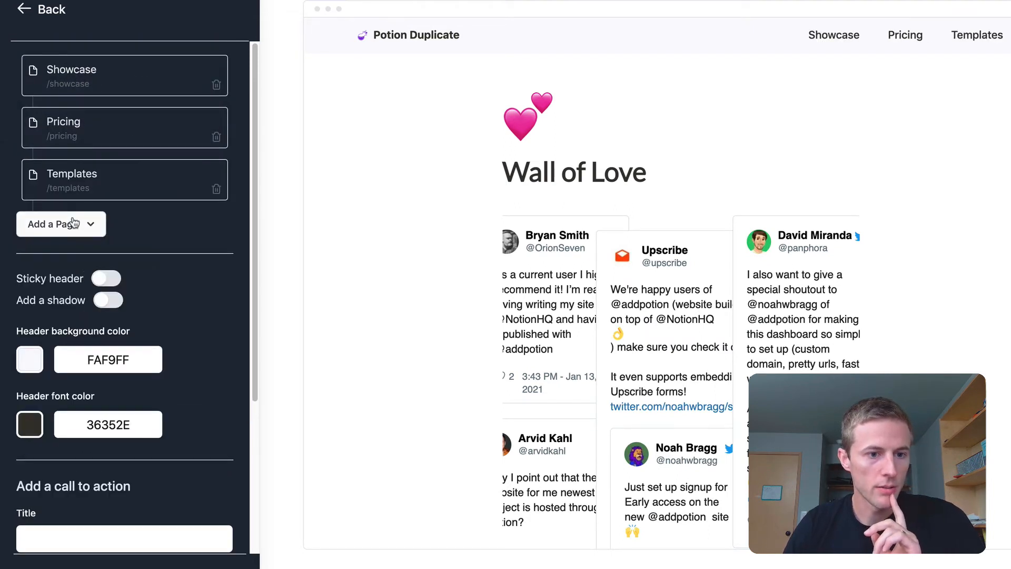
{"action": "left_click", "coordinate": [60, 223]}
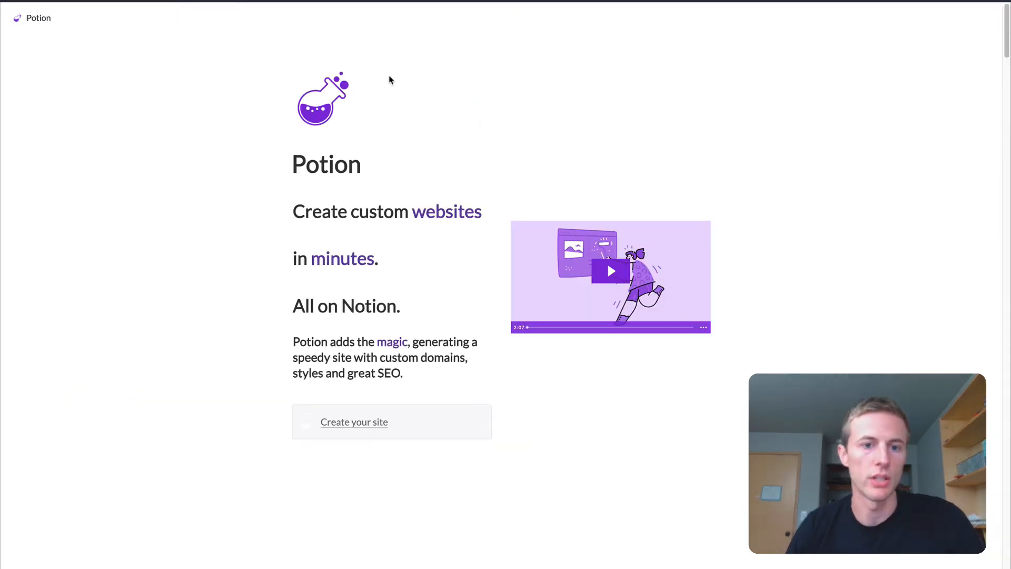
{"action": "mouse_move", "coordinate": [203, 98]}
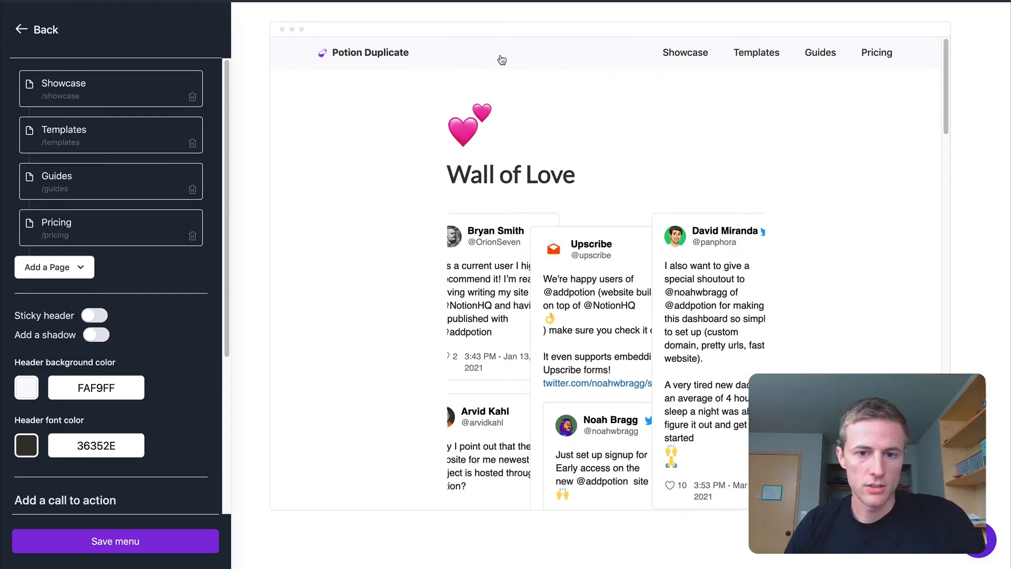
- Turn on the sticky header and give it a pale purple background
{"action": "scroll", "scroll_direction": "down", "scroll_amount": 3}
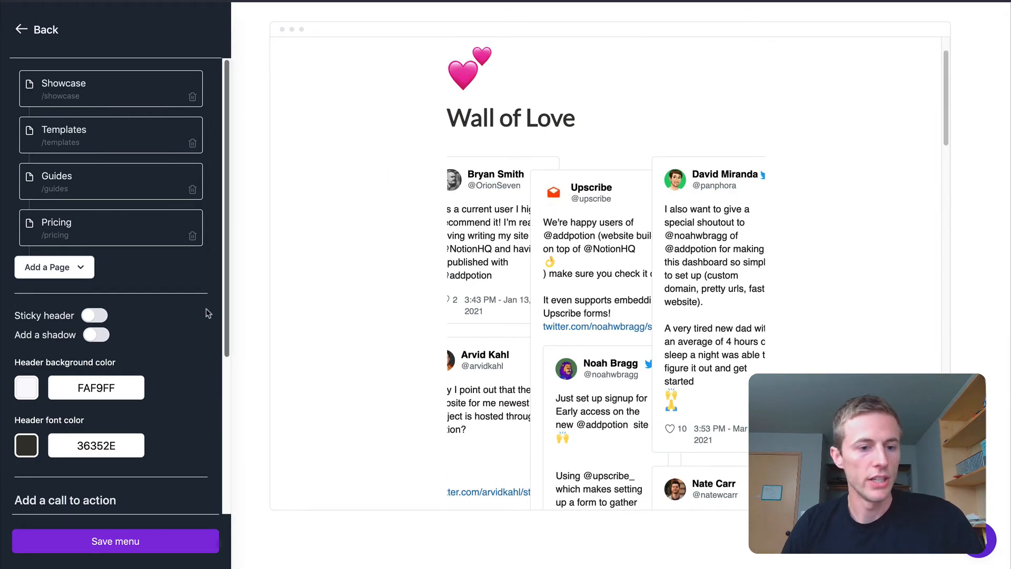
{"action": "left_click", "coordinate": [94, 316]}
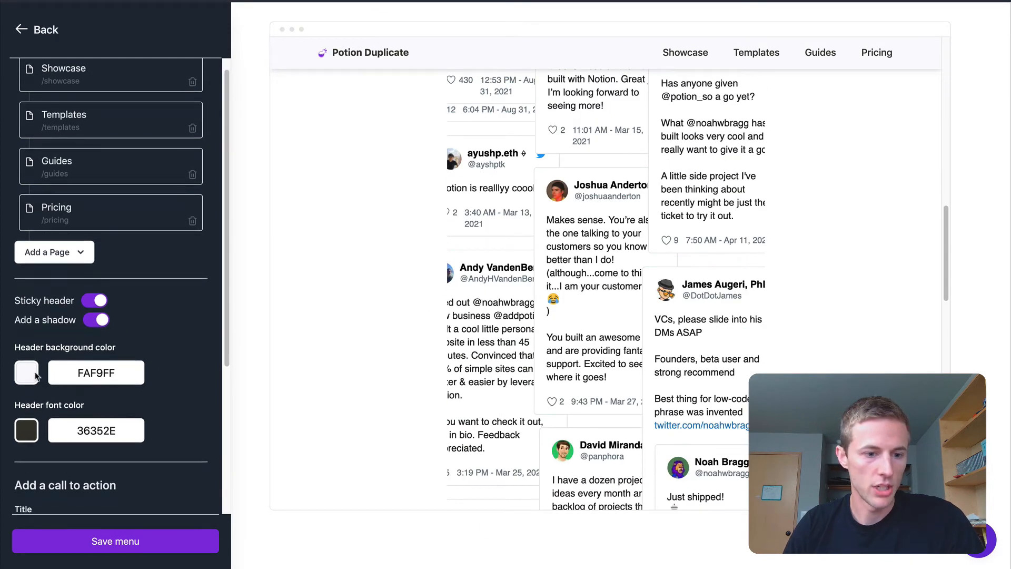
{"action": "left_click", "coordinate": [27, 372]}
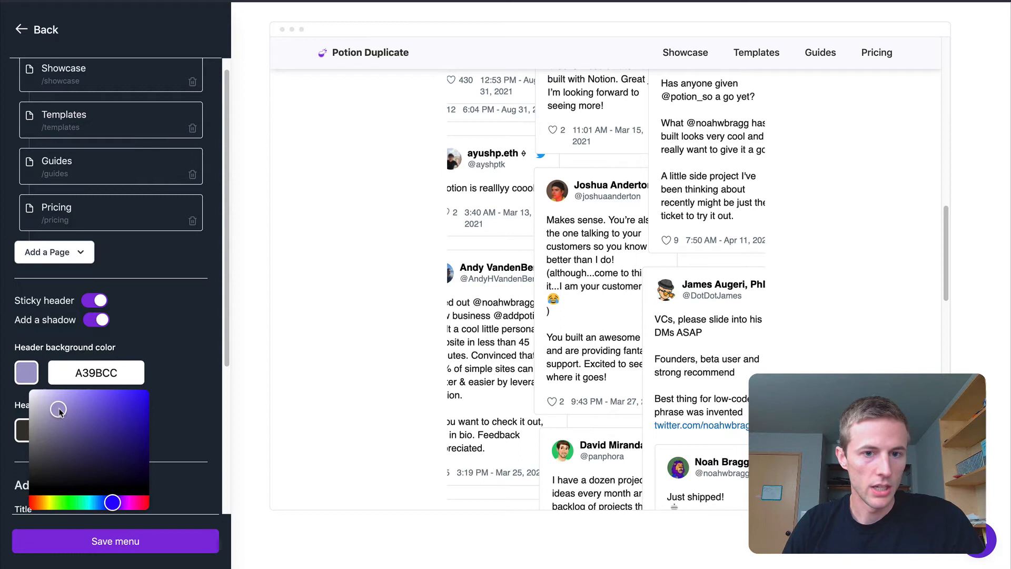
{"action": "left_click_drag", "start_coordinate": [59, 408], "coordinate": [61, 408]}
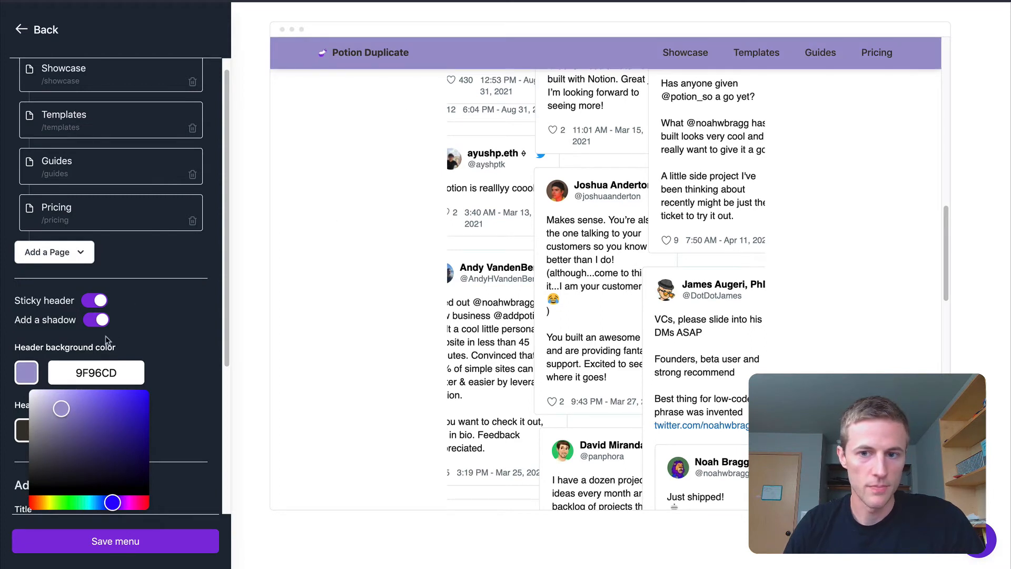
{"action": "left_click_drag", "start_coordinate": [61, 407], "coordinate": [49, 450]}
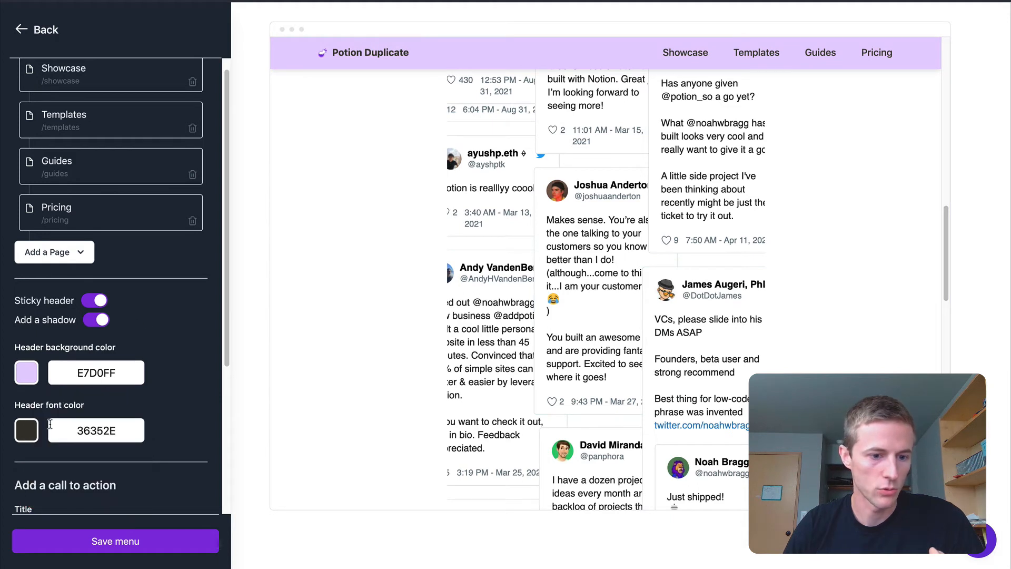
- Set the header font color to black
{"action": "left_click", "coordinate": [26, 430]}
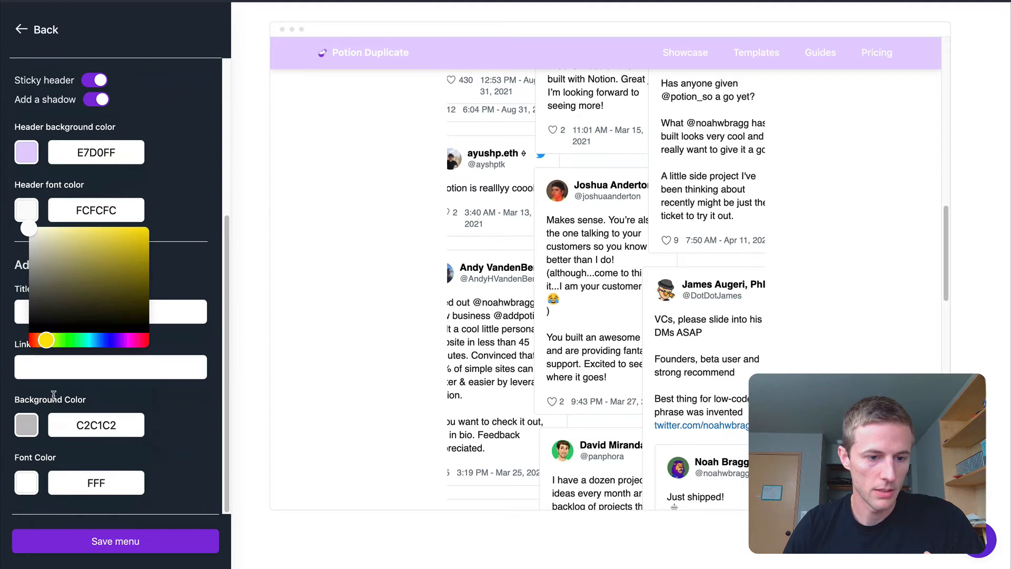
{"action": "left_click_drag", "start_coordinate": [29, 230], "coordinate": [38, 326]}
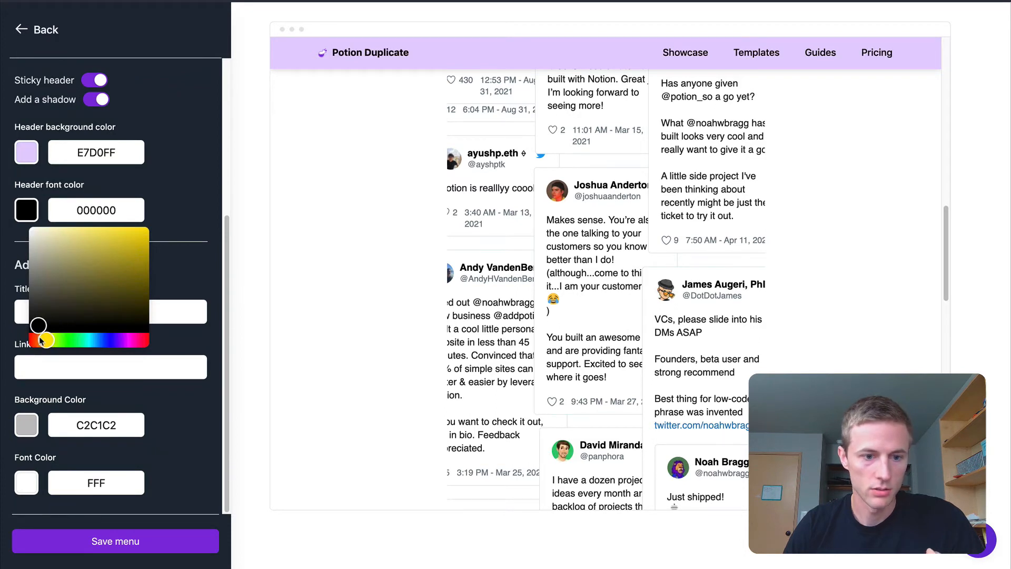
{"action": "left_click", "coordinate": [144, 338]}
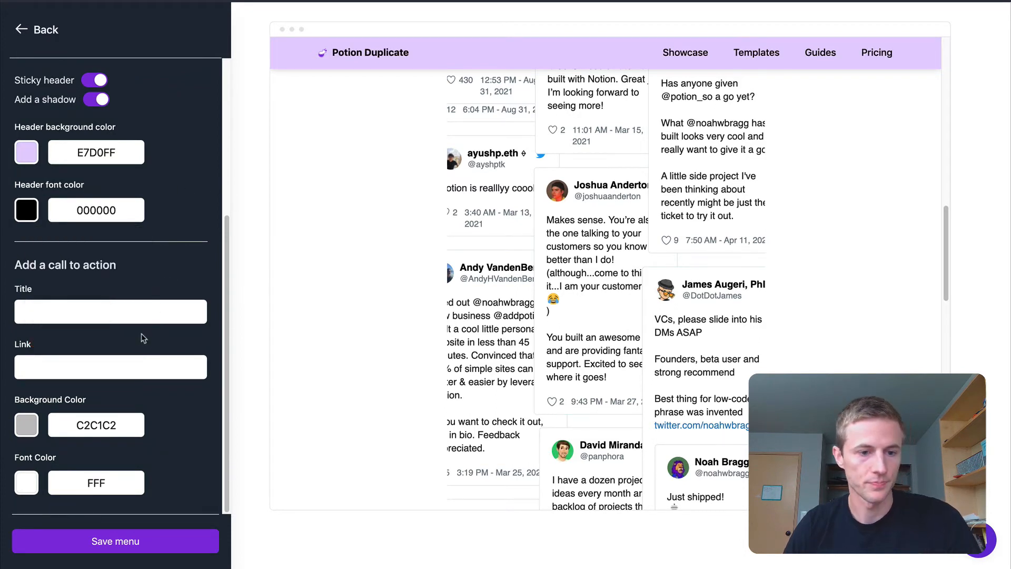
{"action": "type", "text": "Sig"}
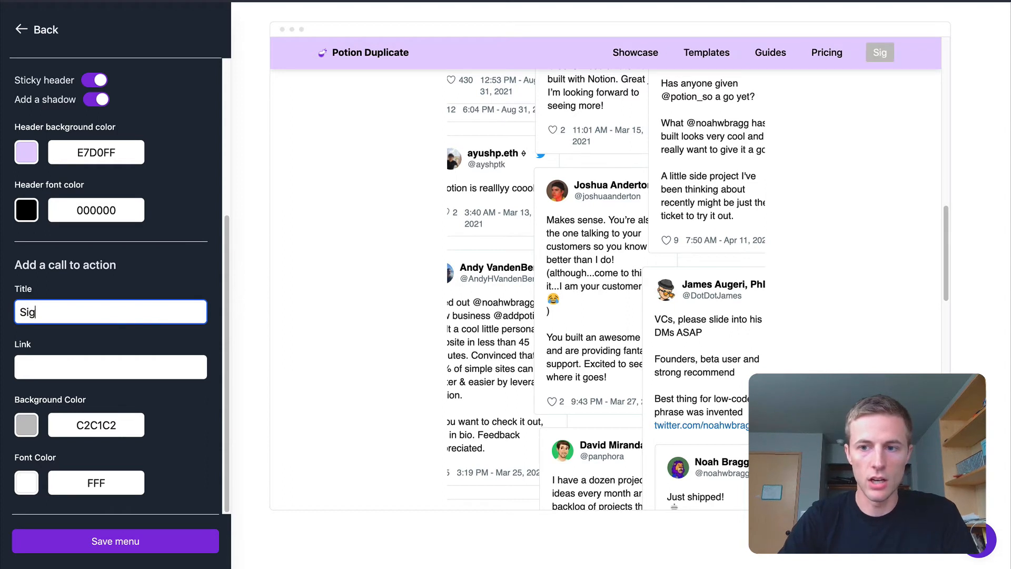
{"action": "type", "text": "nu"}
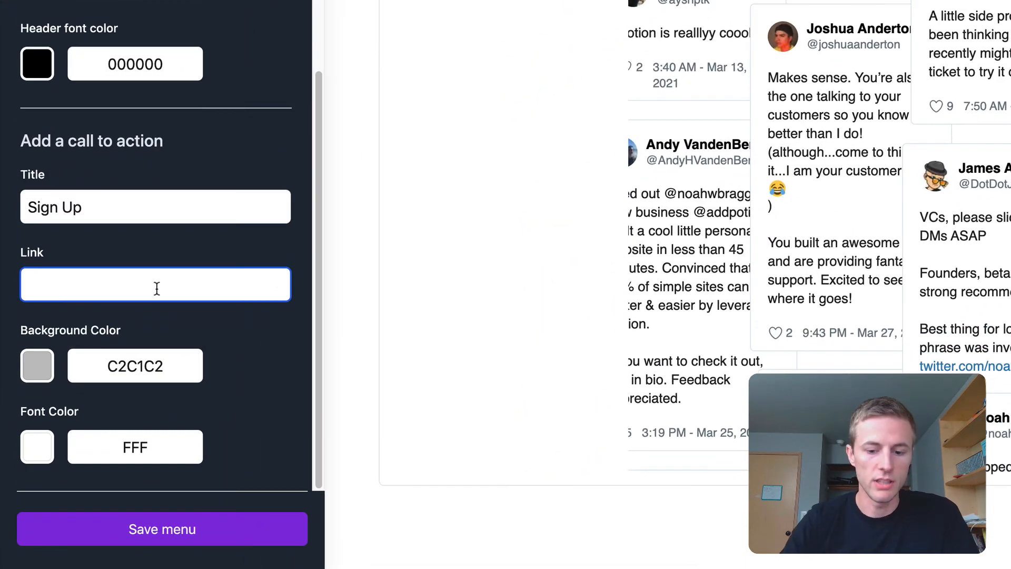
{"action": "type", "text": "https://"}
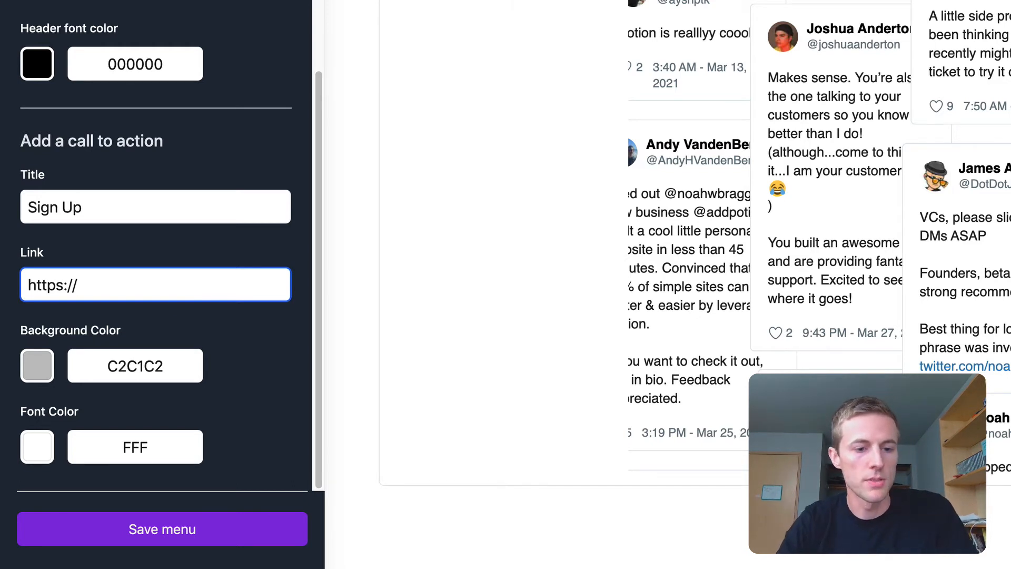
{"action": "type", "text": "dashboard.potion.so/si"}
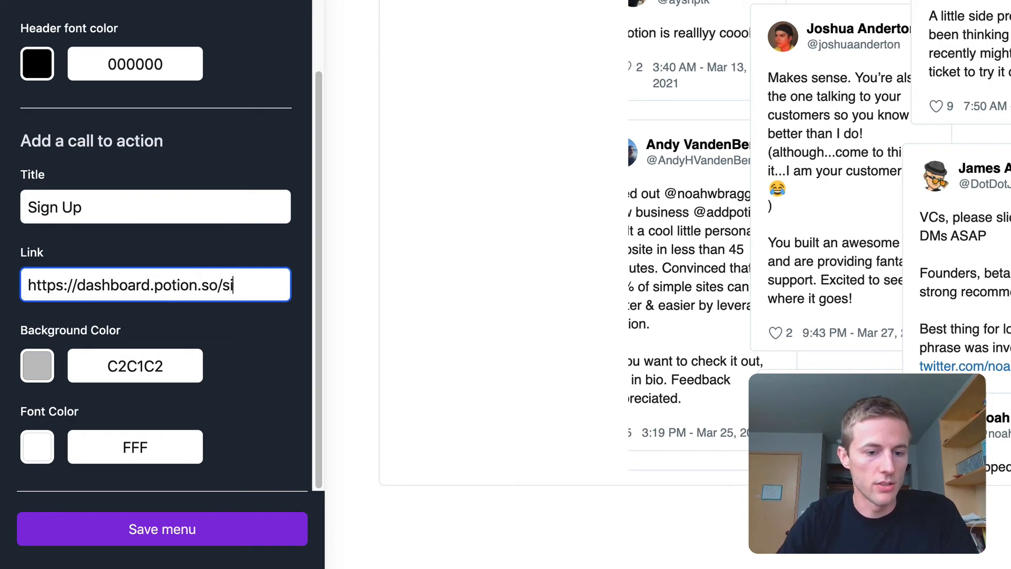
{"action": "type", "text": "gnup"}
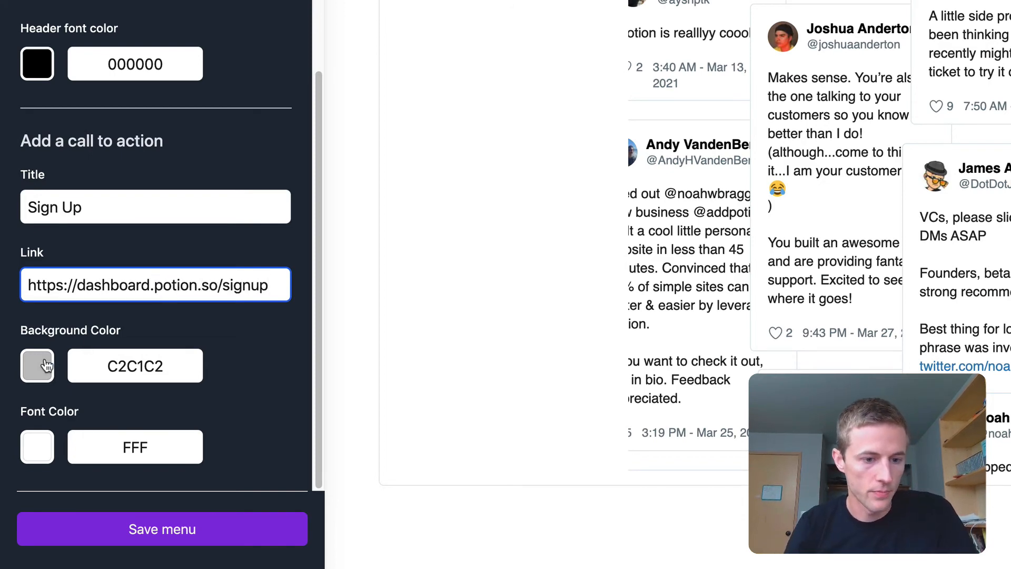
{"action": "left_click", "coordinate": [37, 365]}
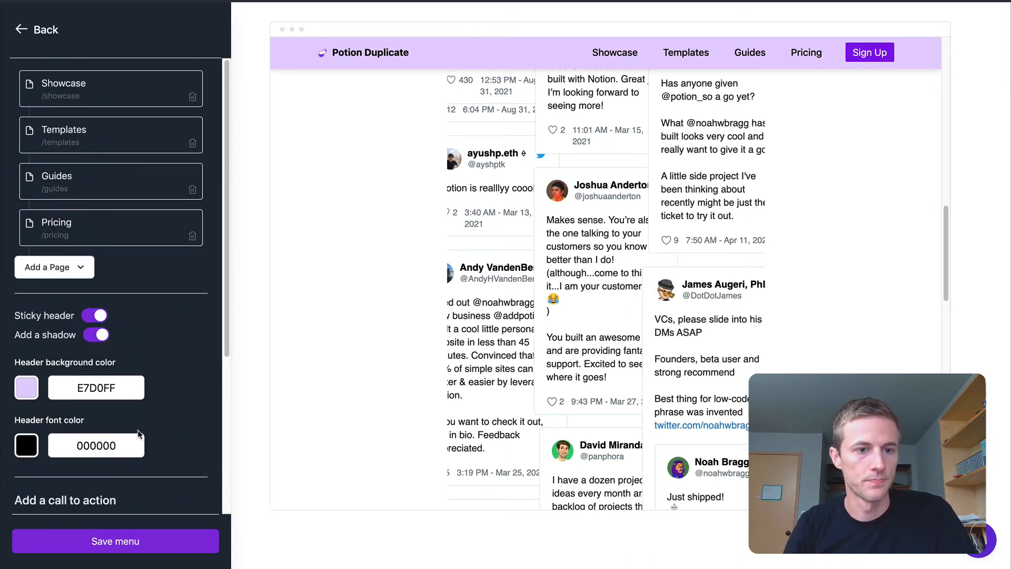
- Save the updated header menu
{"action": "left_click", "coordinate": [115, 541]}
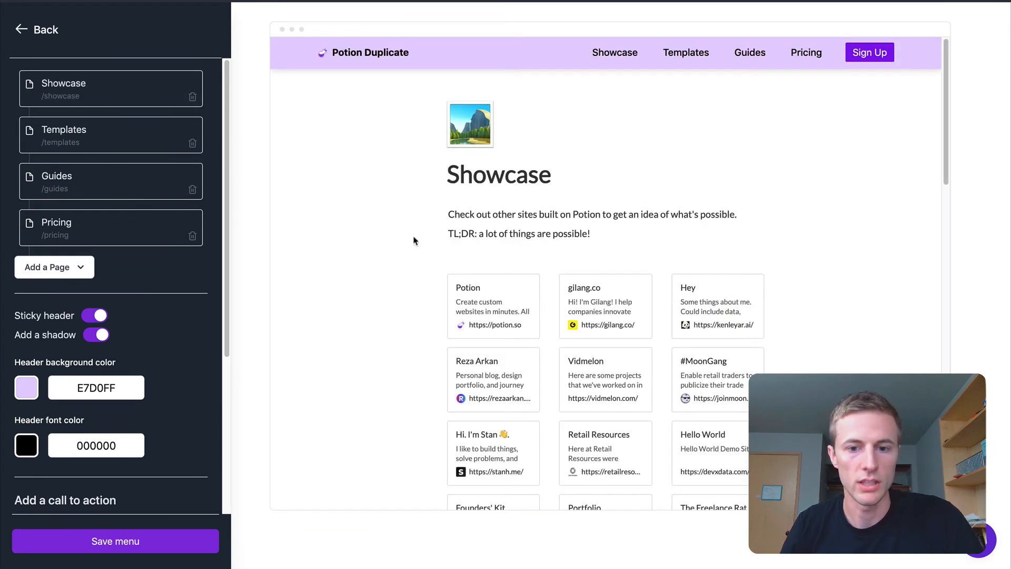
{"action": "mouse_move", "coordinate": [126, 325]}
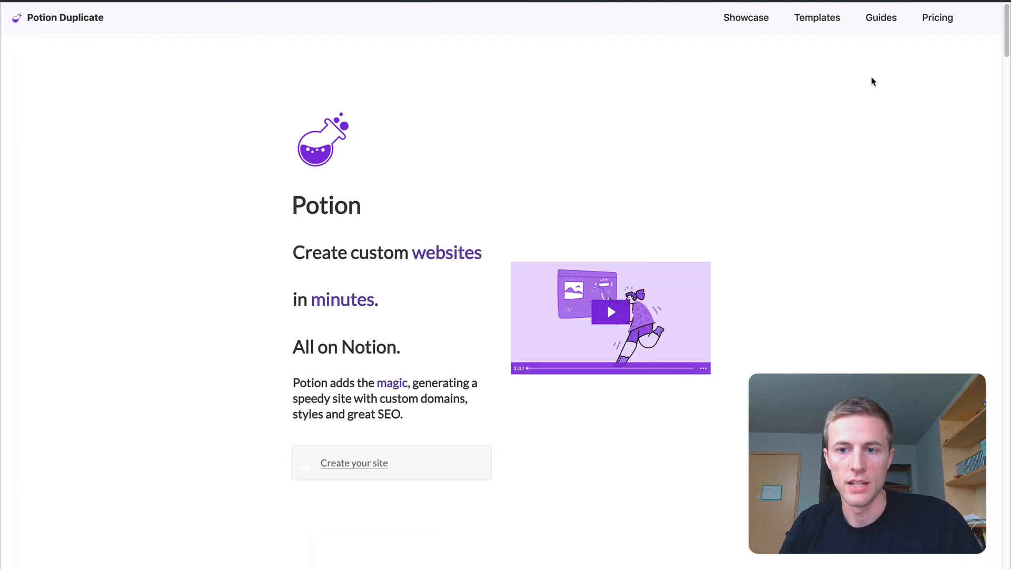
{"action": "mouse_move", "coordinate": [483, 120]}
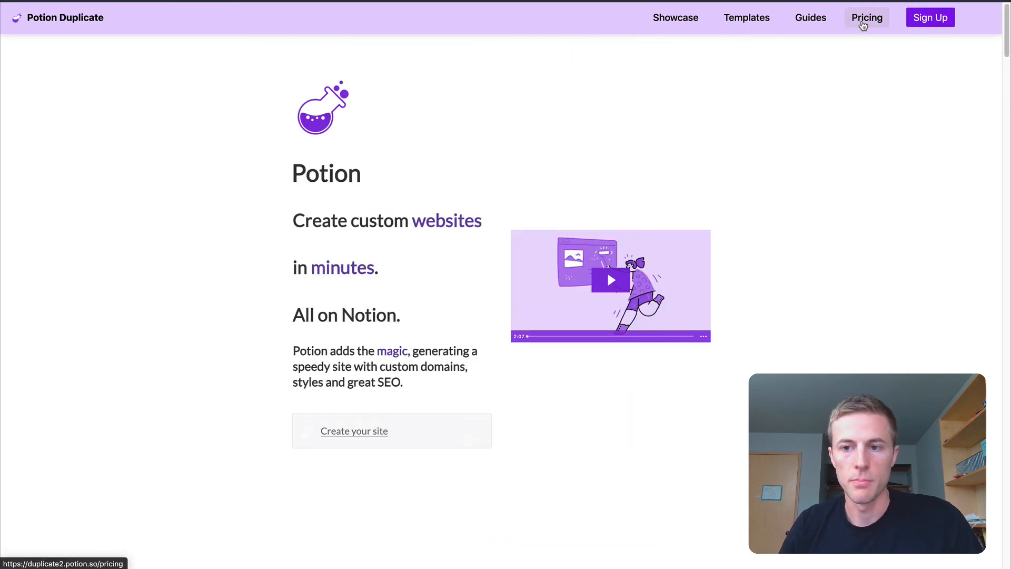
- Check the Pricing link in the live site's updated header
{"action": "left_click", "coordinate": [867, 18]}
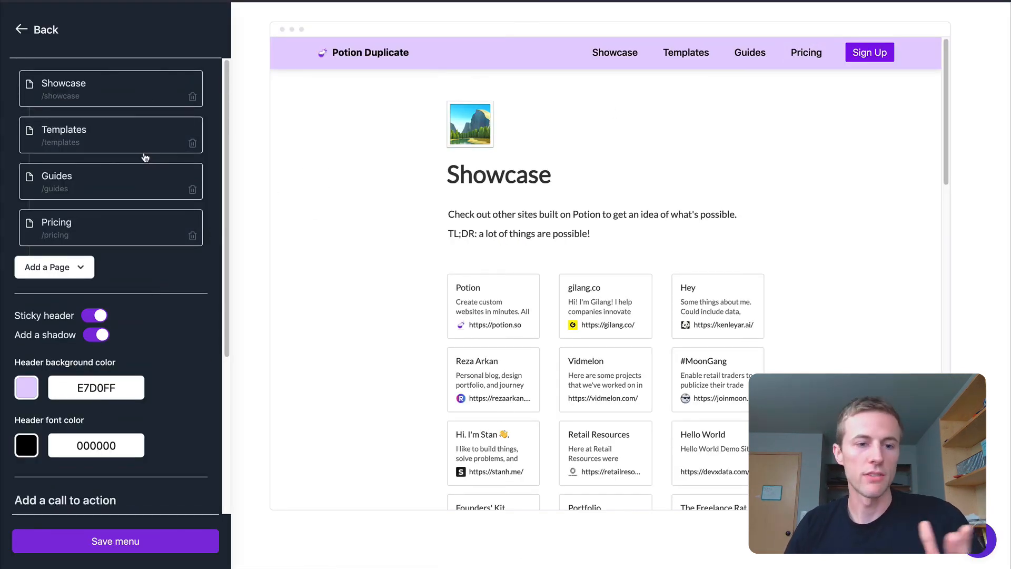
{"action": "mouse_move", "coordinate": [716, 34]}
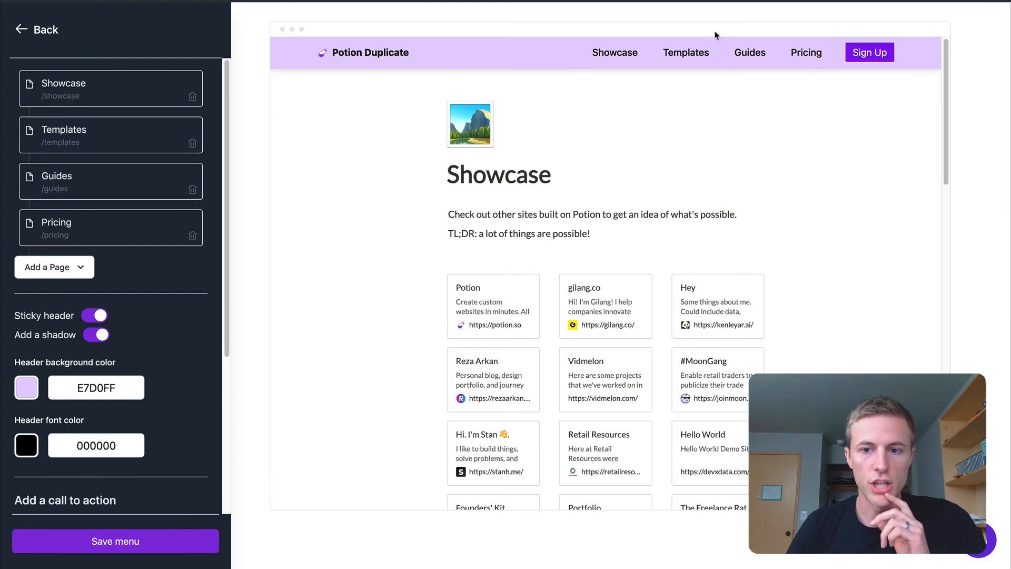
{"action": "scroll", "scroll_direction": "down", "scroll_amount": 3}
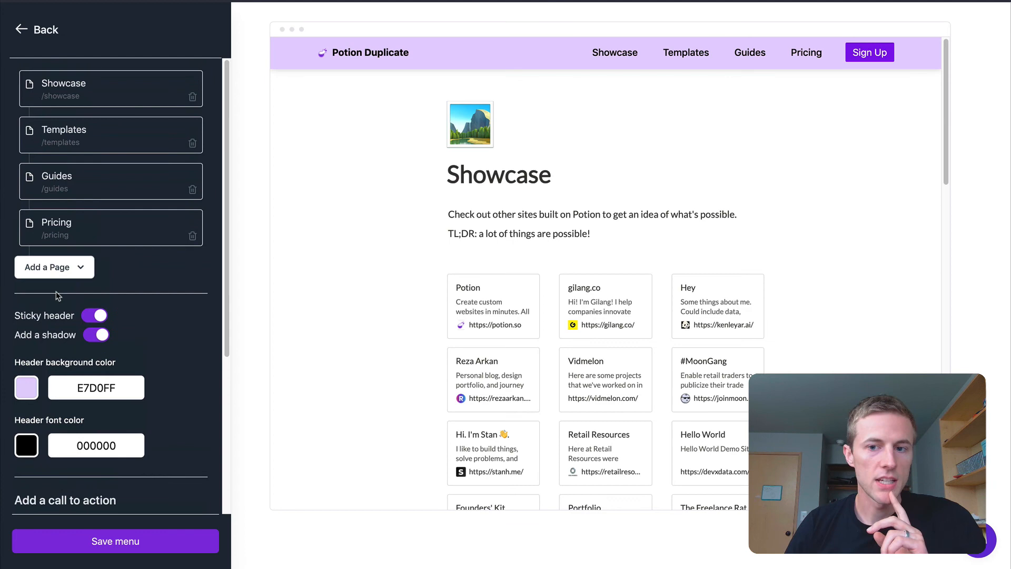
{"action": "left_click", "coordinate": [45, 29]}
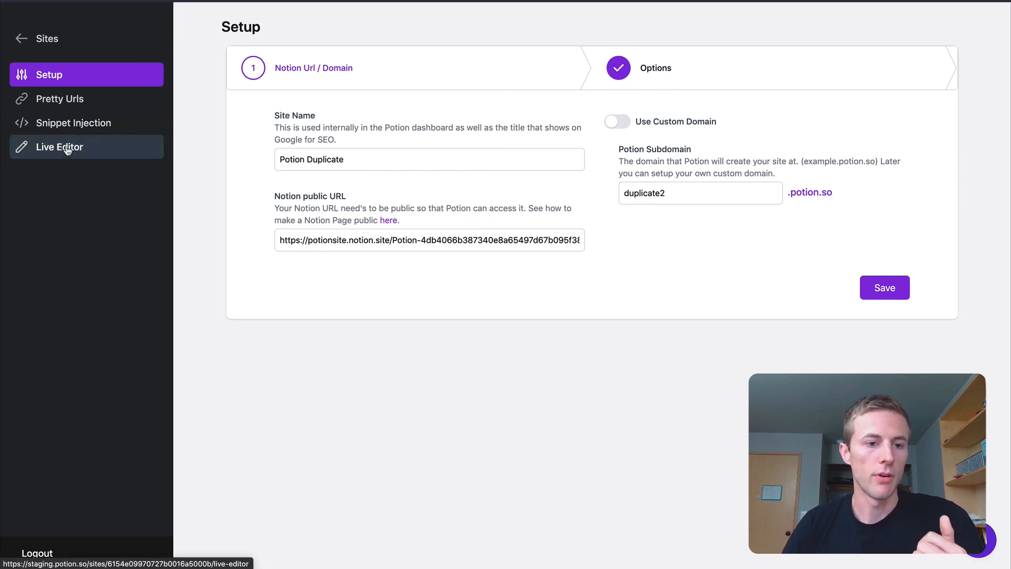
{"action": "left_click", "coordinate": [58, 147]}
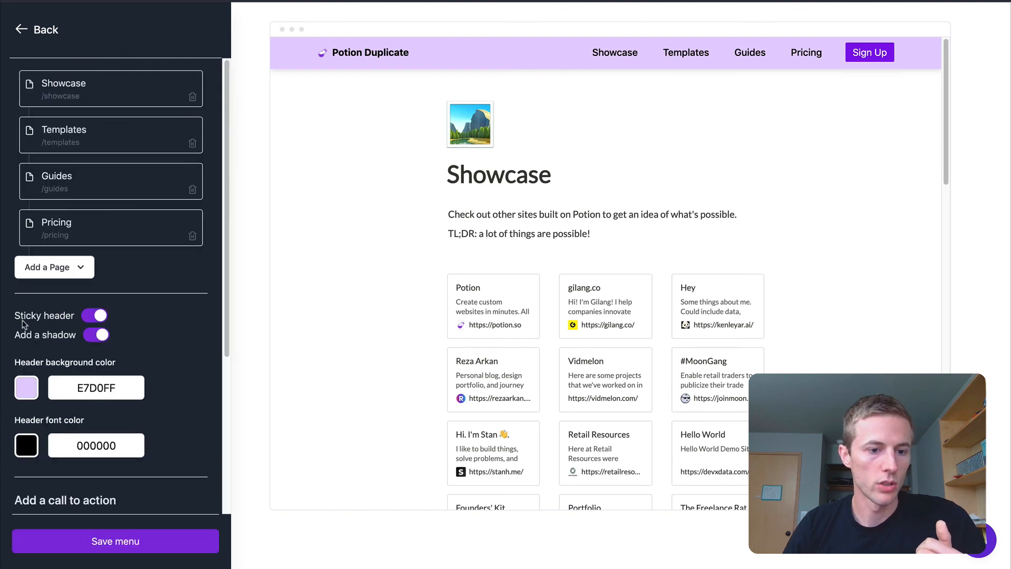
{"action": "scroll", "scroll_direction": "down", "scroll_amount": 3}
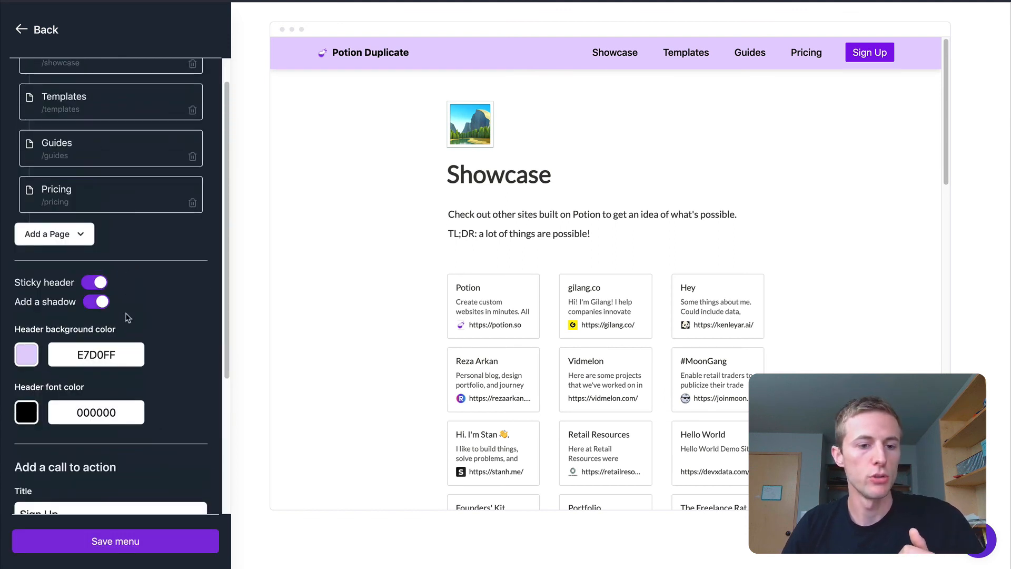
{"action": "scroll", "scroll_direction": "down", "scroll_amount": 3}
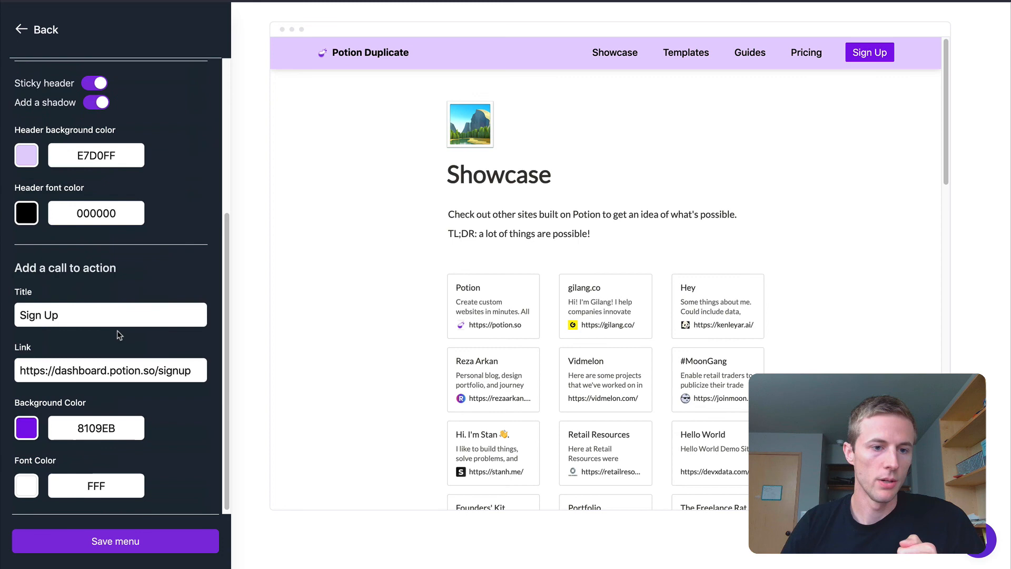